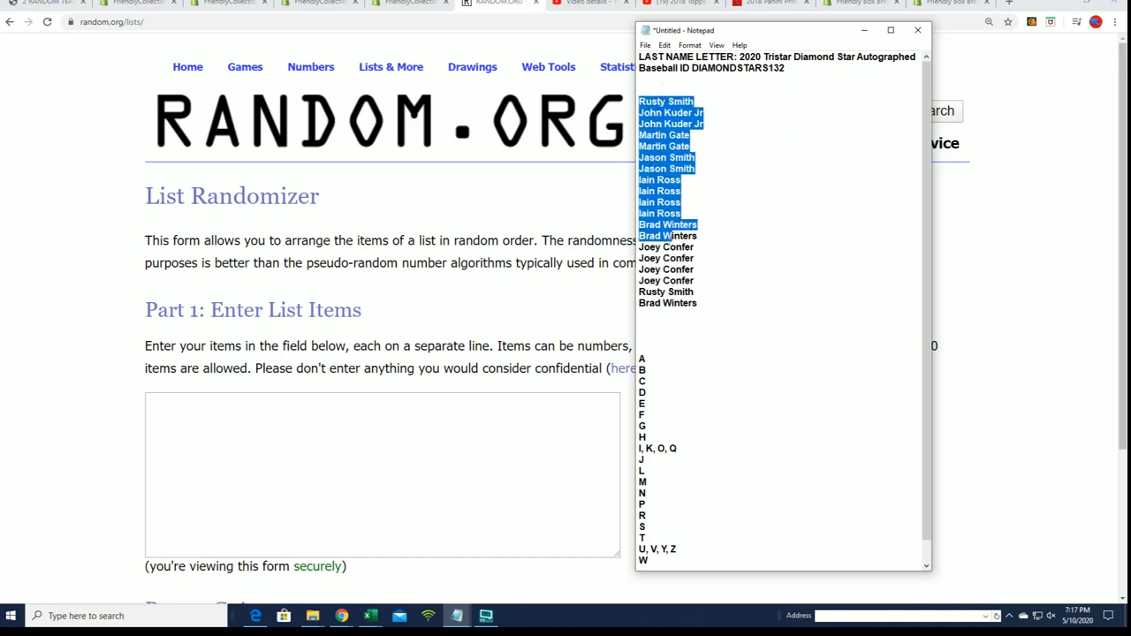
Copy the list of owner names from the Notepad document.
{"action": "right_click", "coordinate": [672, 230]}
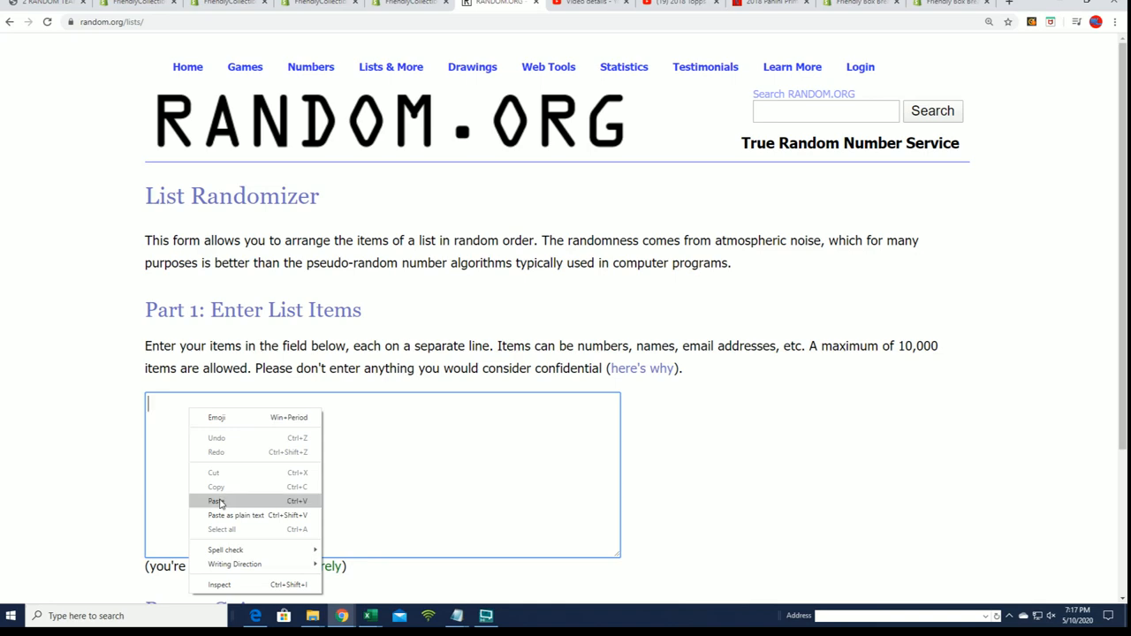
Paste the 19 owner names into the randomizer and reshuffle them several times.
{"action": "left_click", "coordinate": [215, 502]}
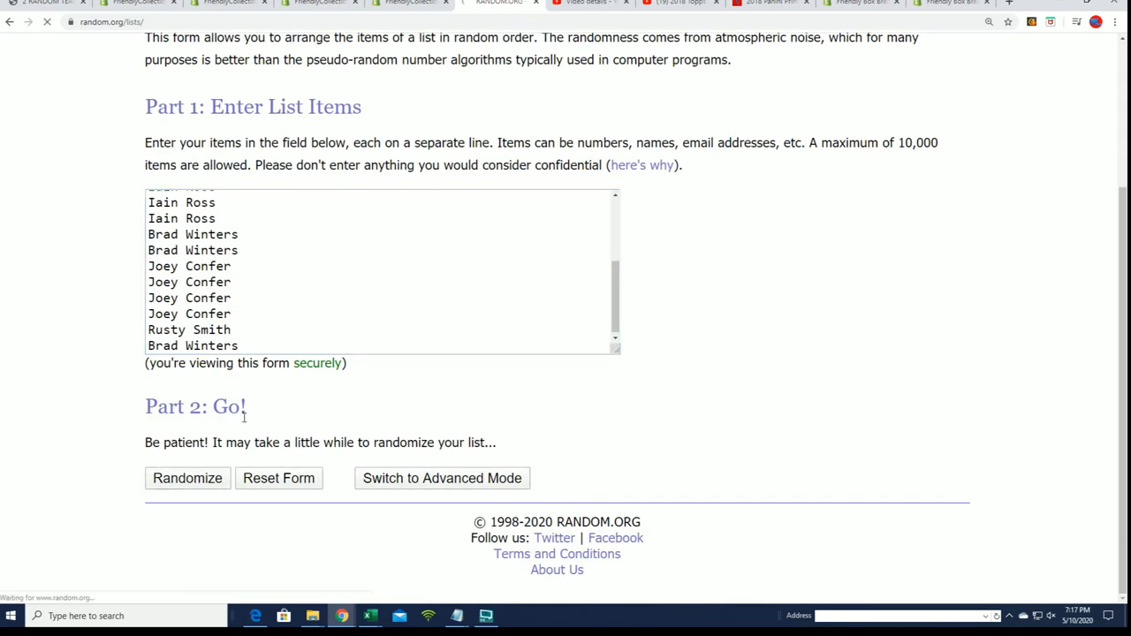
{"action": "left_click", "coordinate": [188, 477]}
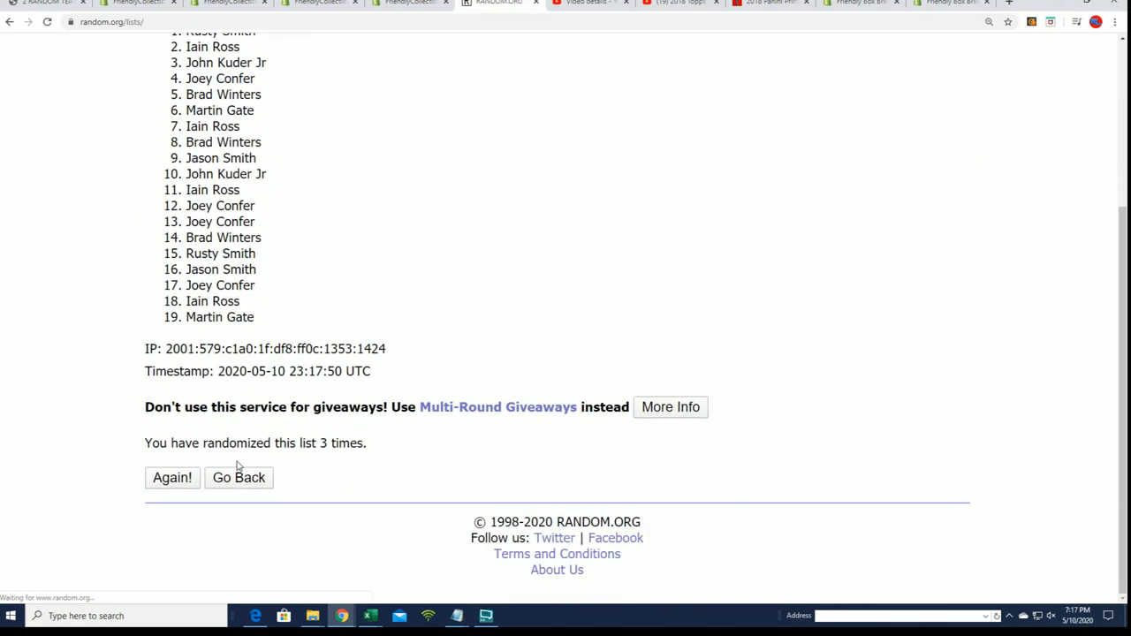
{"action": "left_click", "coordinate": [171, 478]}
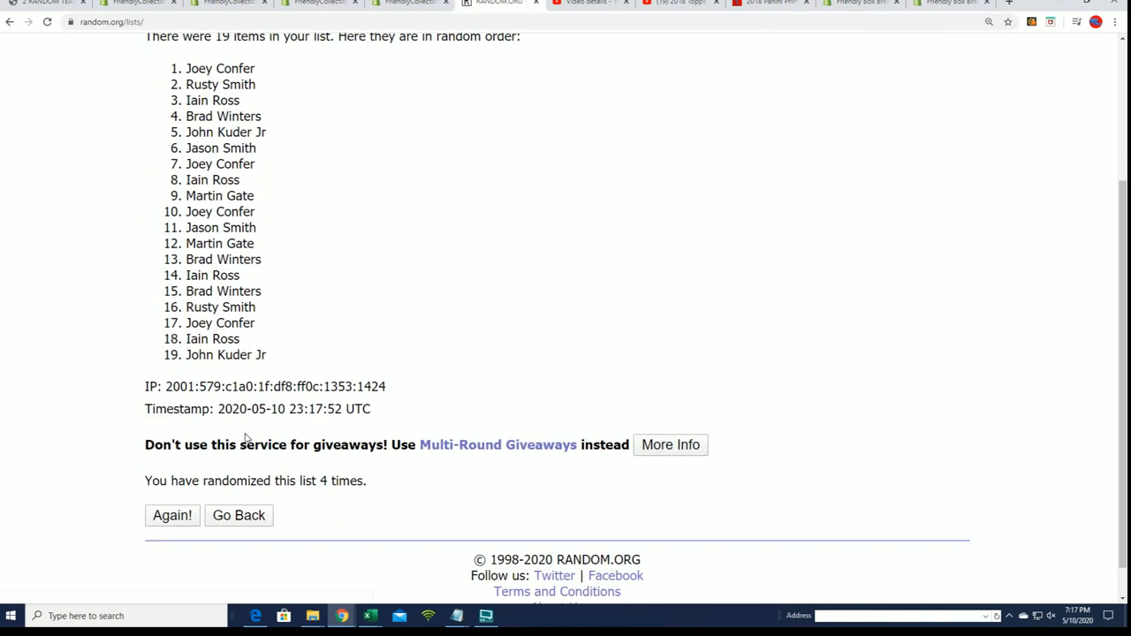
{"action": "left_click", "coordinate": [173, 516]}
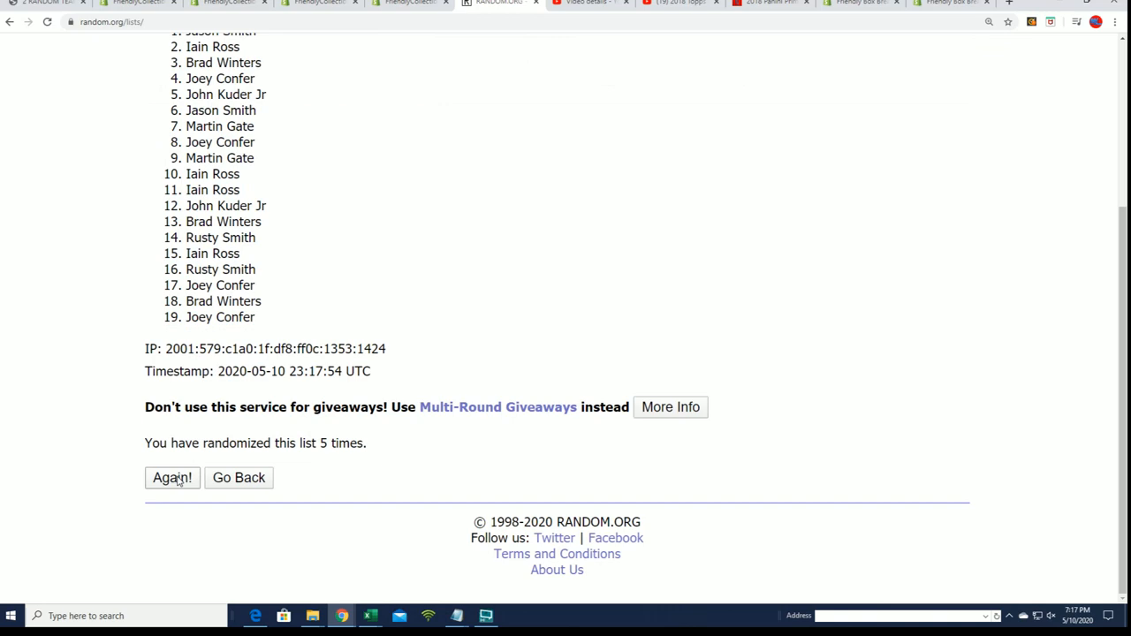
{"action": "left_click", "coordinate": [171, 477]}
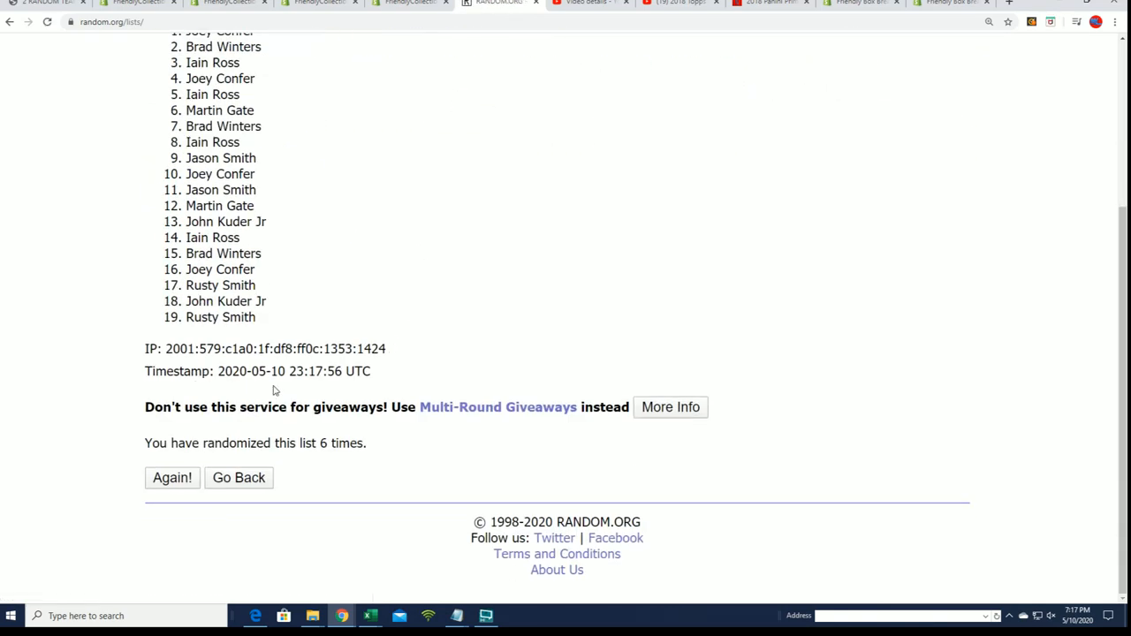
{"action": "left_click", "coordinate": [171, 477]}
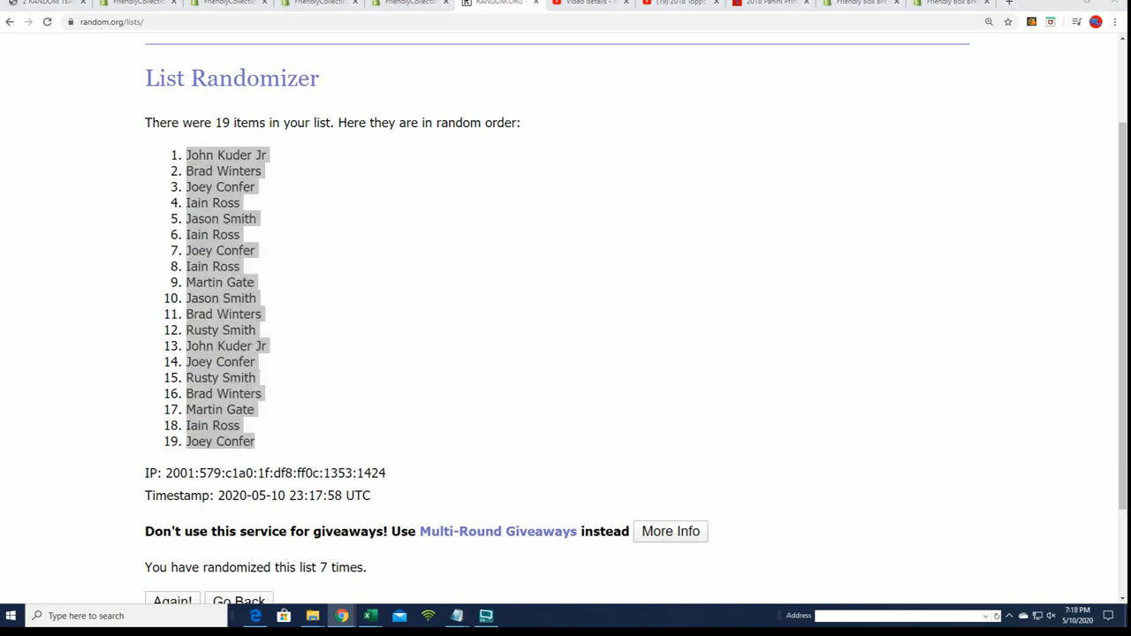
Paste the shuffled owner names as plain text into column A under Owners.
{"action": "left_click", "coordinate": [369, 615]}
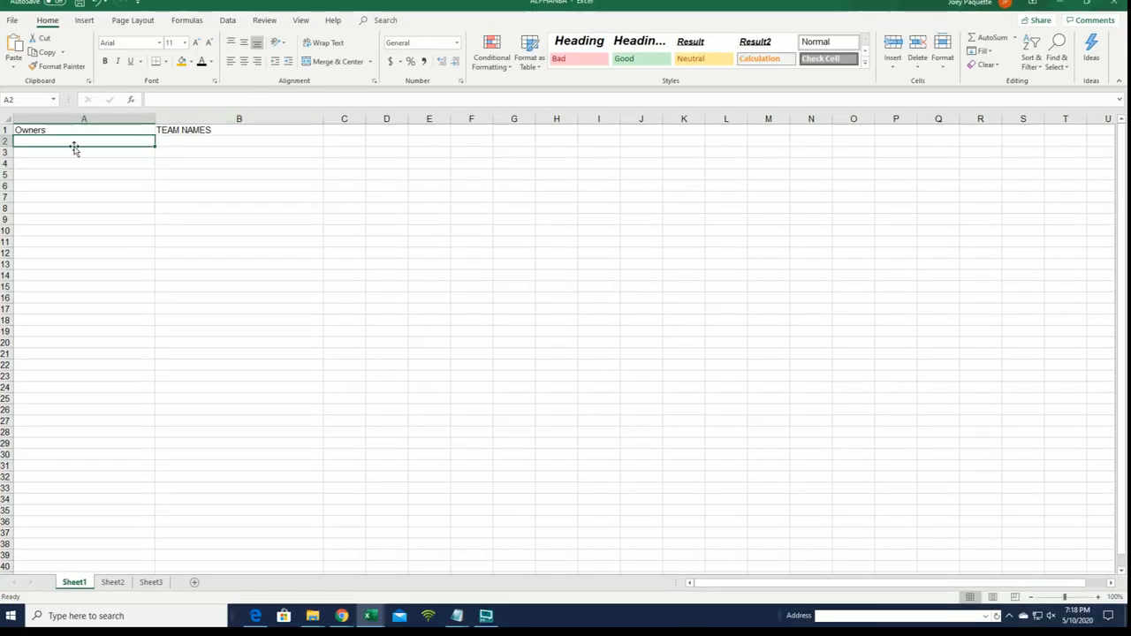
{"action": "right_click", "coordinate": [75, 145]}
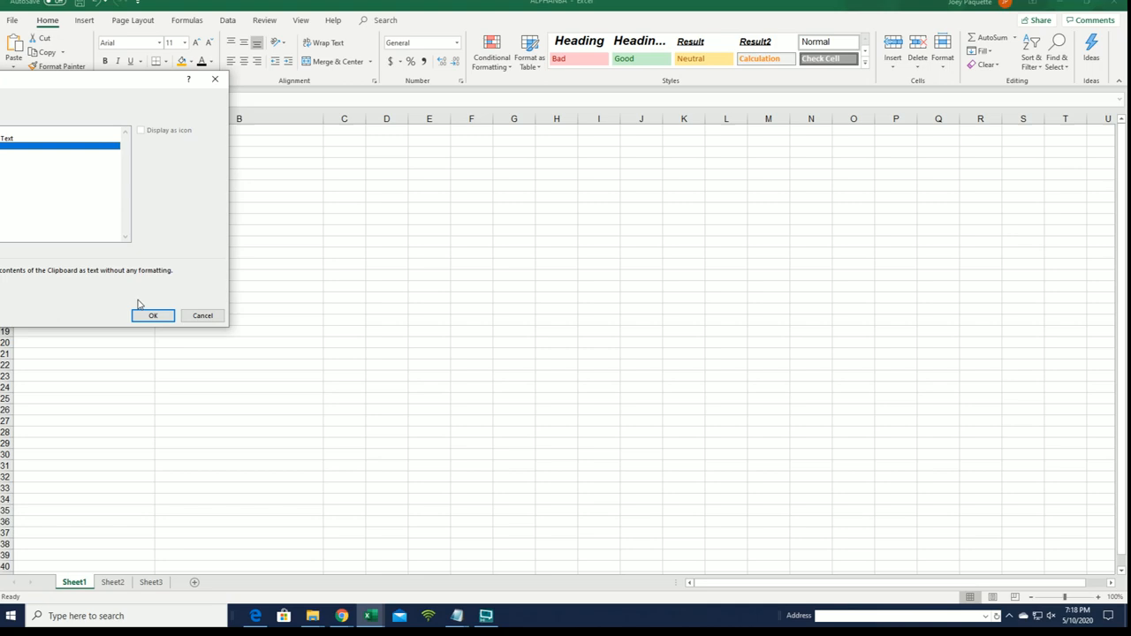
{"action": "left_click", "coordinate": [152, 315]}
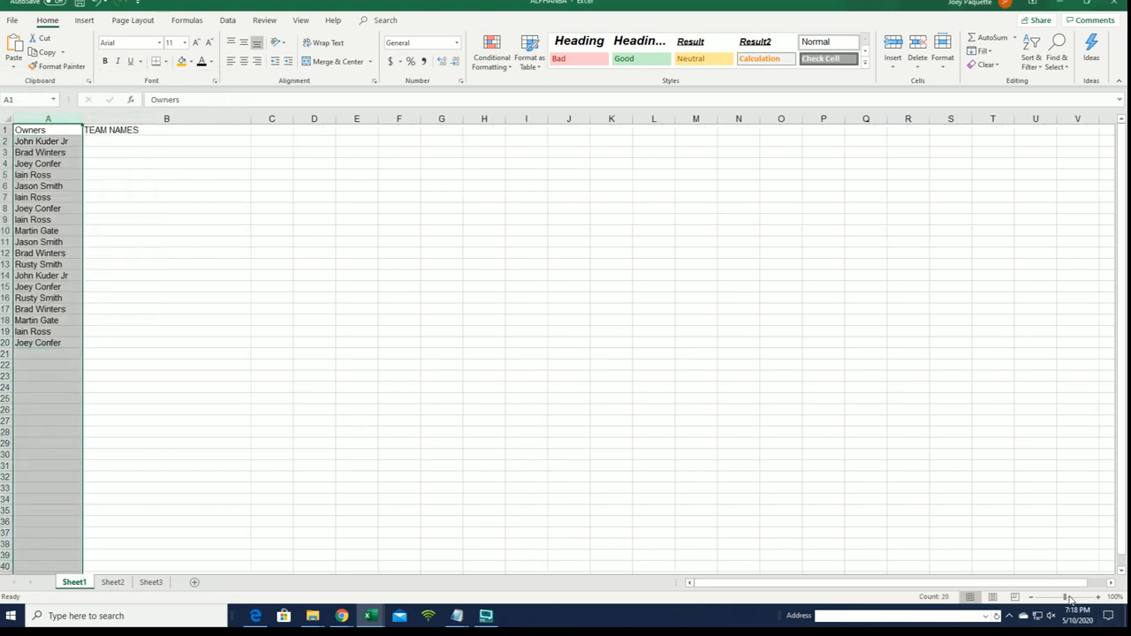
{"action": "left_click", "coordinate": [1099, 598]}
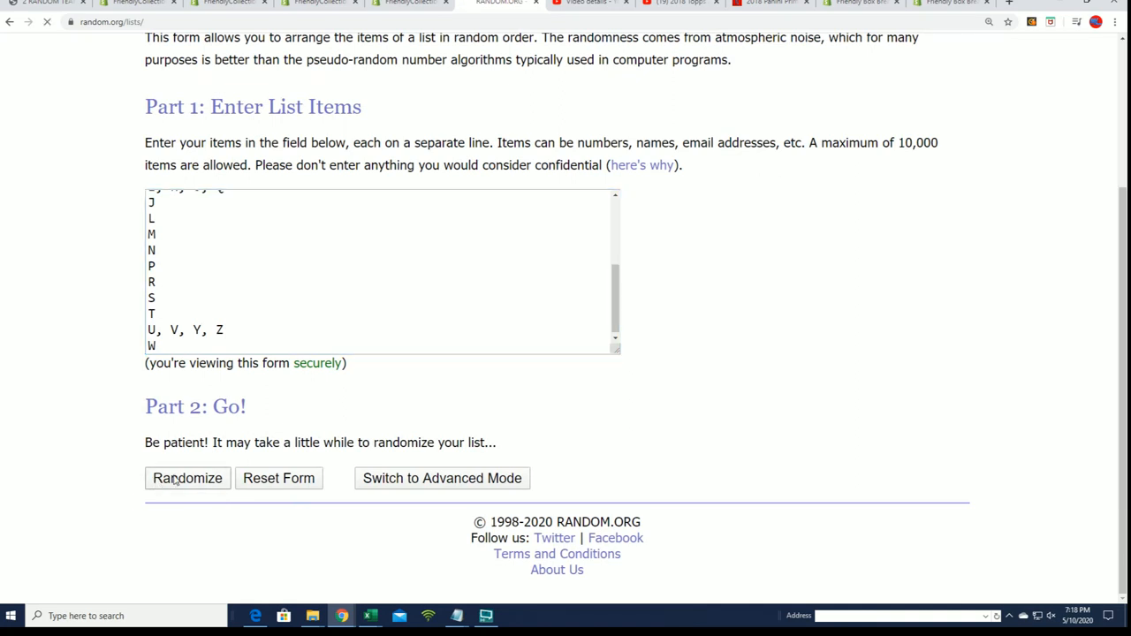
Shuffle the letter-group list once, then return to a fresh List Randomizer form.
{"action": "left_click", "coordinate": [188, 478]}
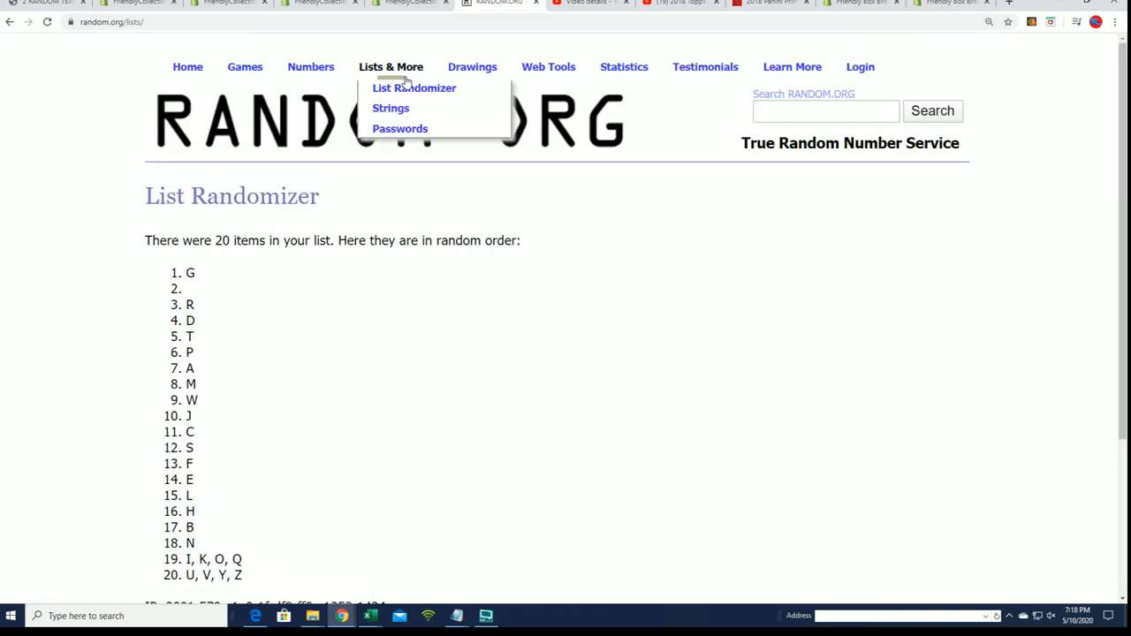
{"action": "left_click", "coordinate": [413, 88]}
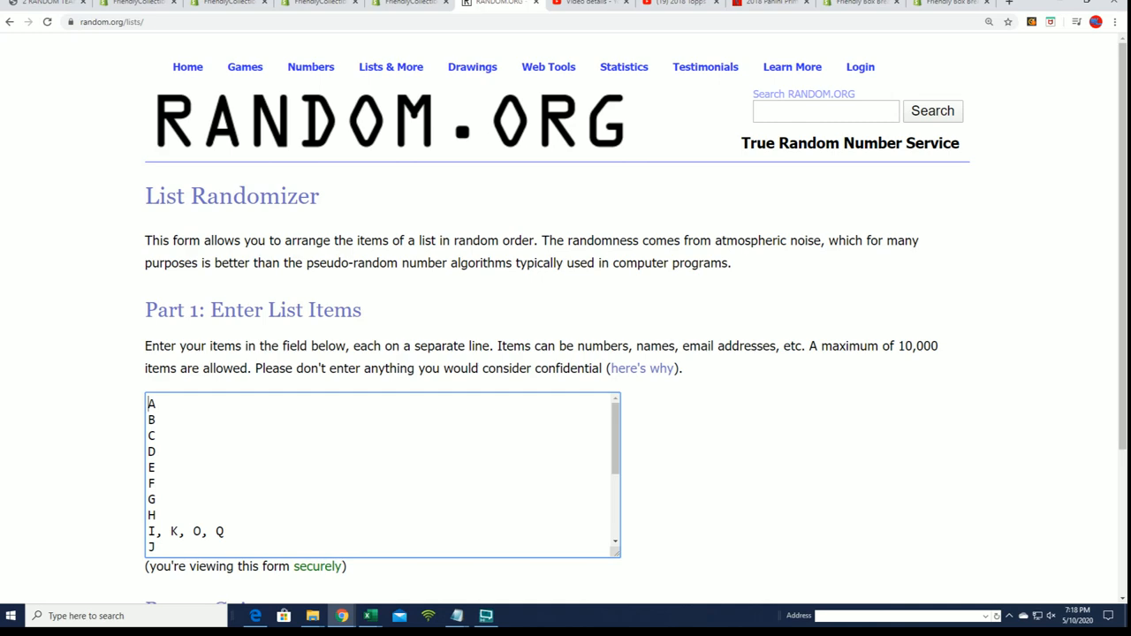
Randomize the 19 last-name letter groups and reshuffle them four times.
{"action": "scroll", "scroll_direction": "down", "scroll_amount": 3}
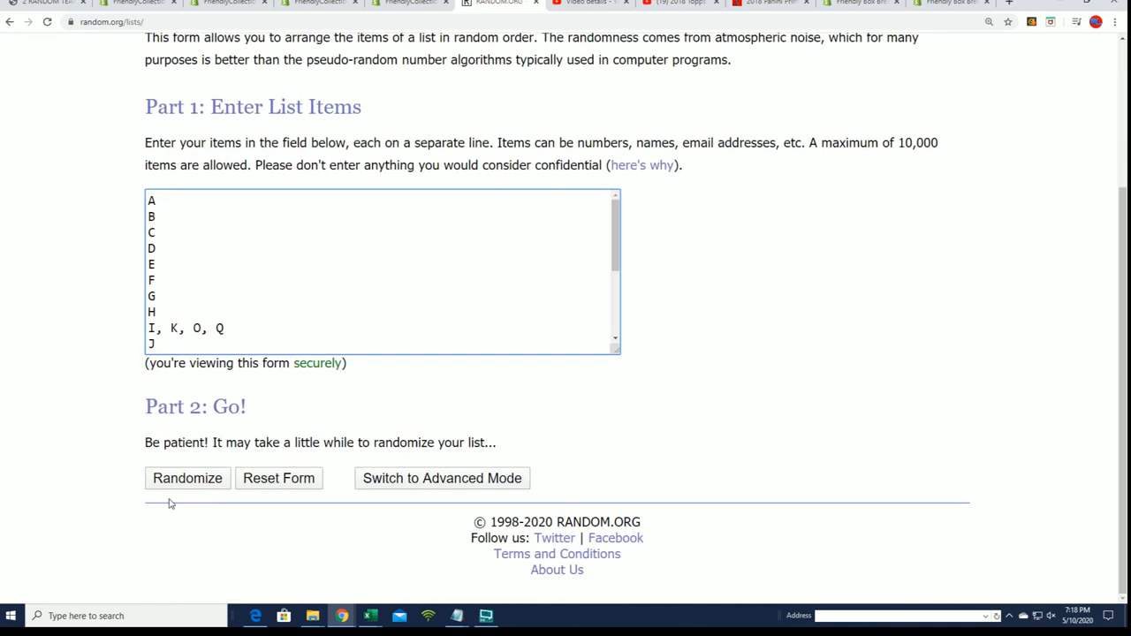
{"action": "left_click", "coordinate": [188, 478]}
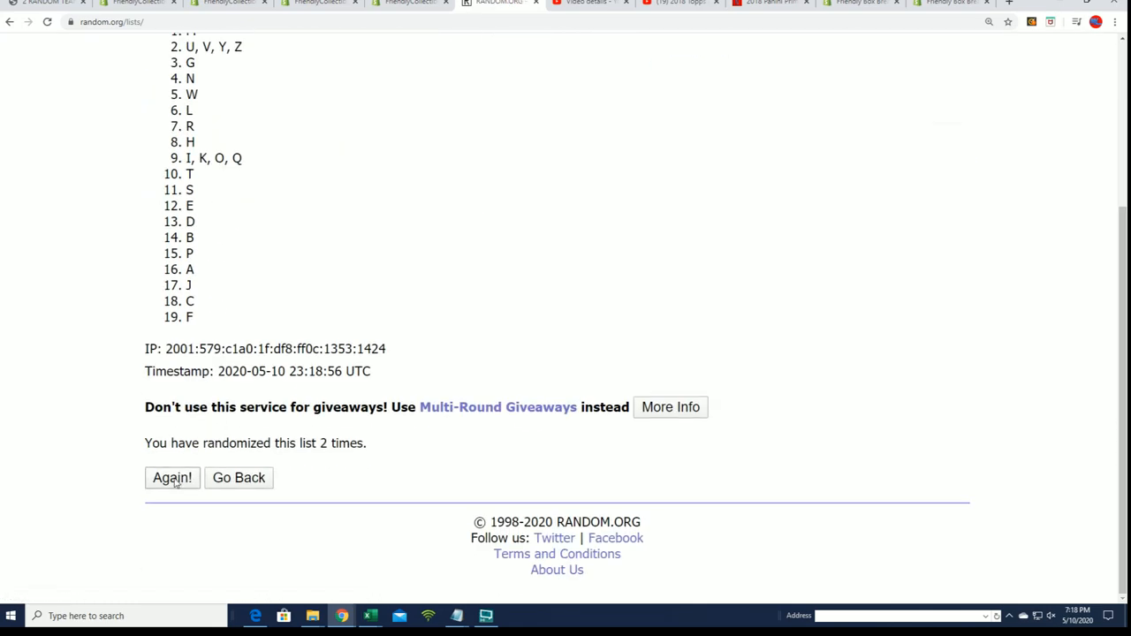
{"action": "left_click", "coordinate": [173, 478]}
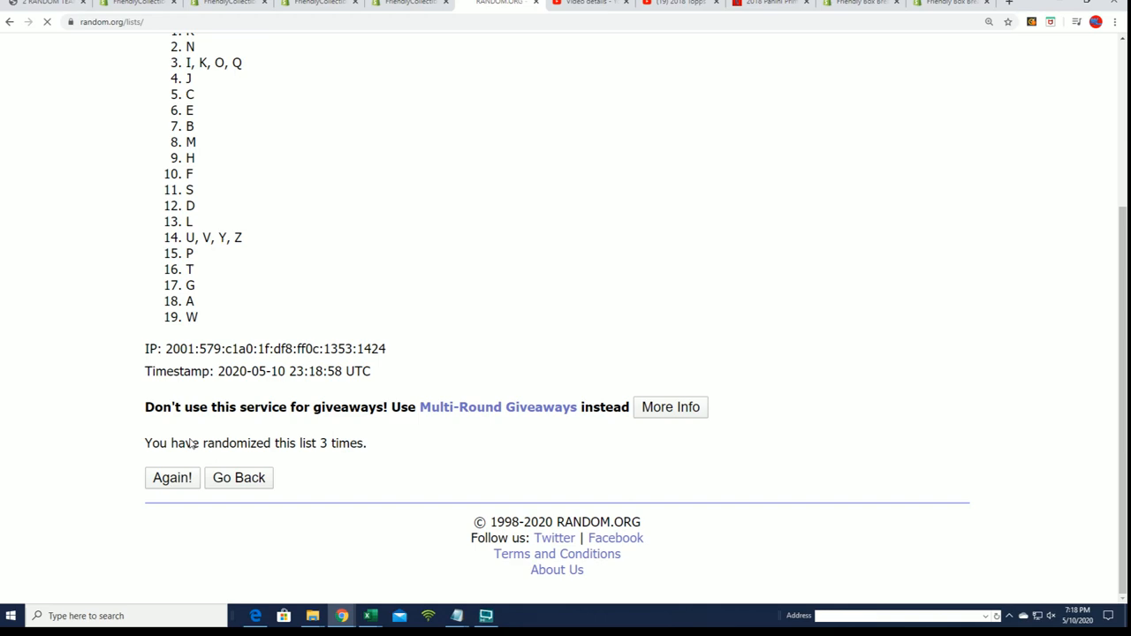
{"action": "left_click", "coordinate": [172, 477]}
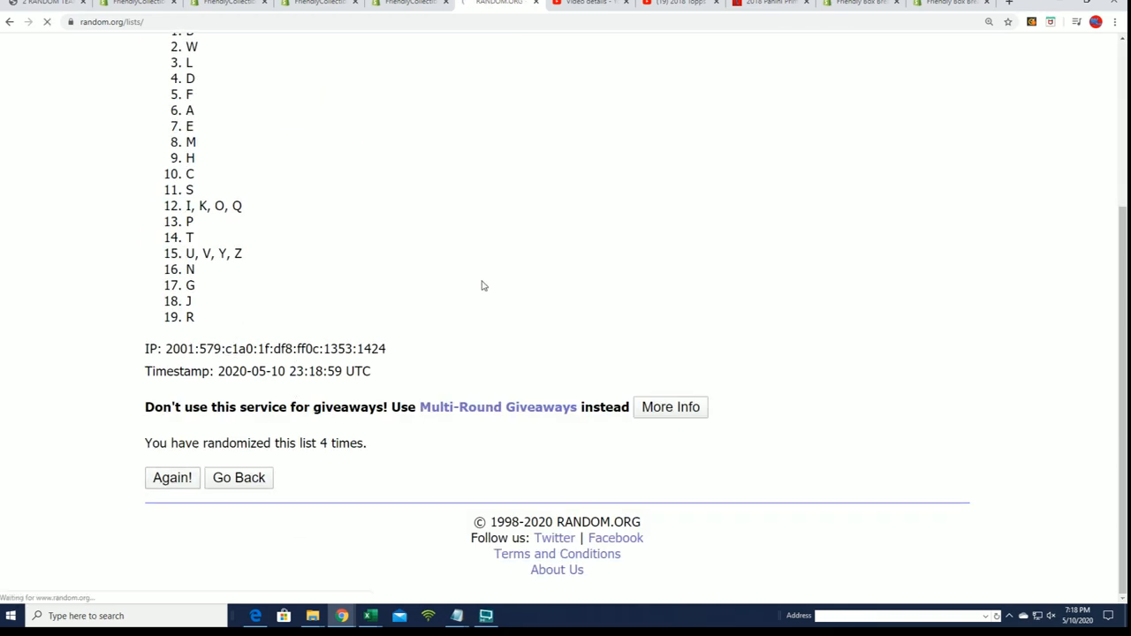
{"action": "left_click", "coordinate": [174, 477]}
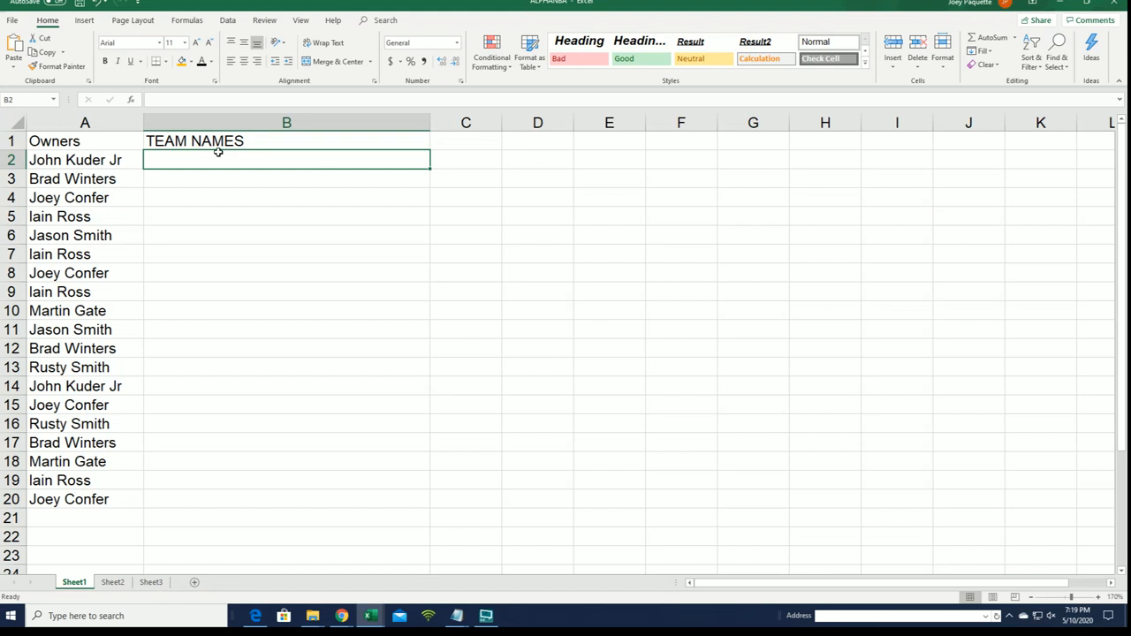
Paste the shuffled letter groups into column B starting at B2 via Paste Special.
{"action": "right_click", "coordinate": [220, 152]}
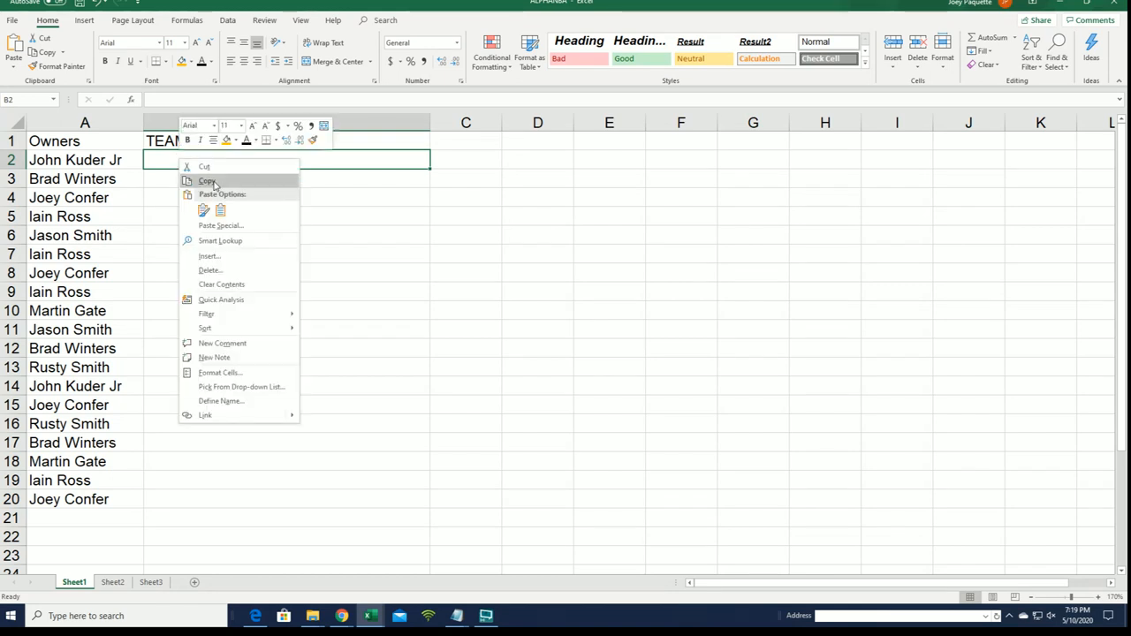
{"action": "left_click", "coordinate": [220, 226]}
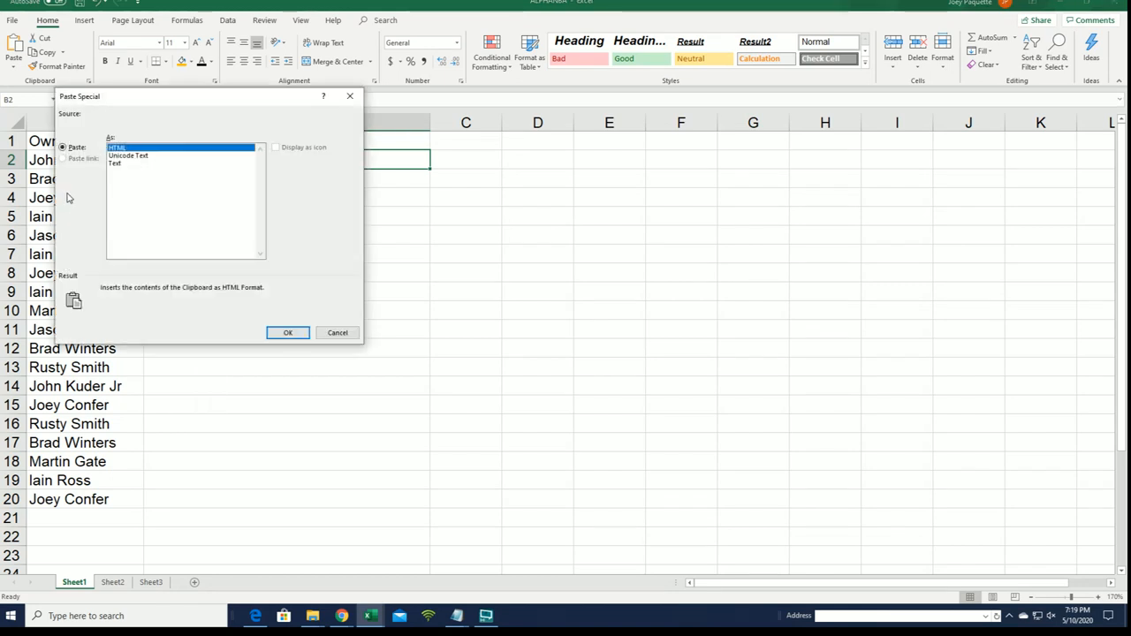
{"action": "left_click", "coordinate": [287, 332]}
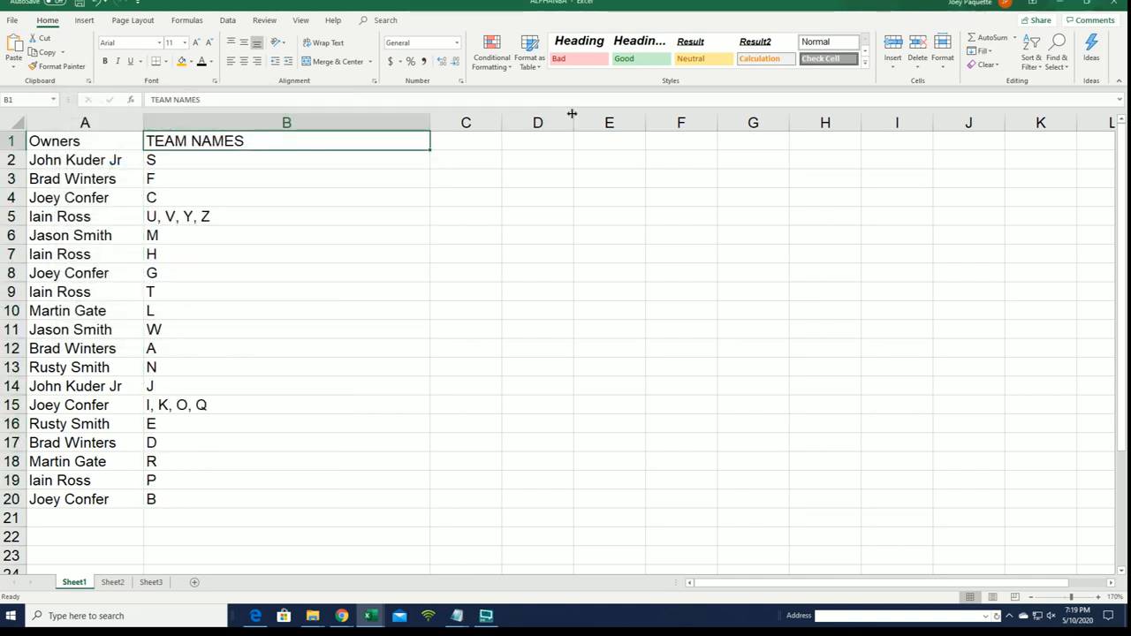
Rename the column B heading to LAST NAME LETTER INITIAL.
{"action": "type", "text": "LAS"}
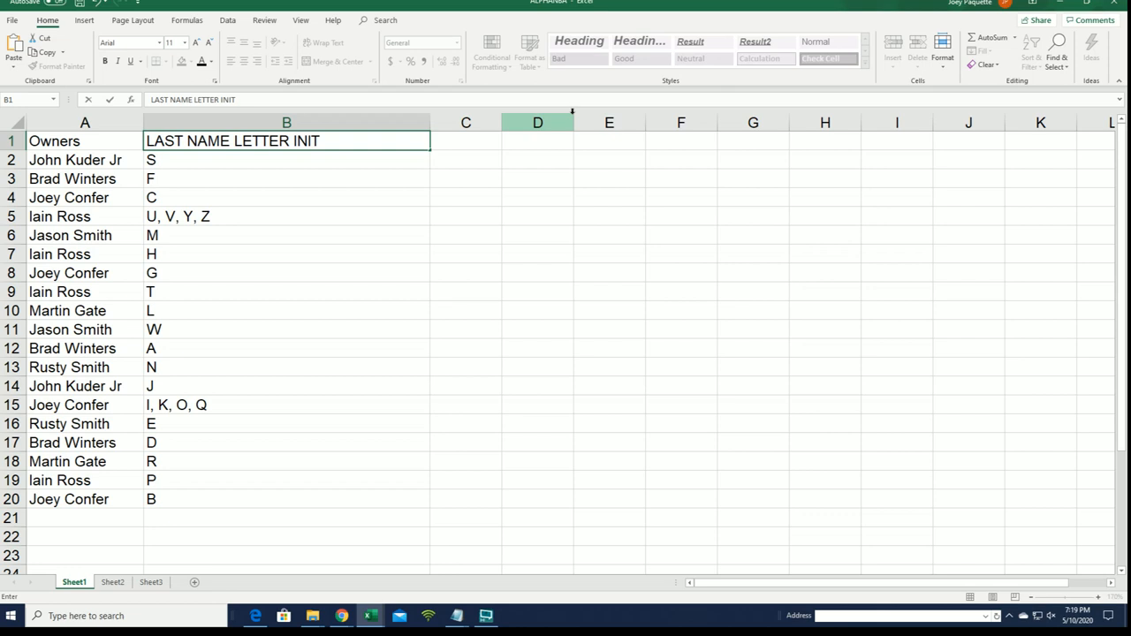
{"action": "type", "text": "IAL"}
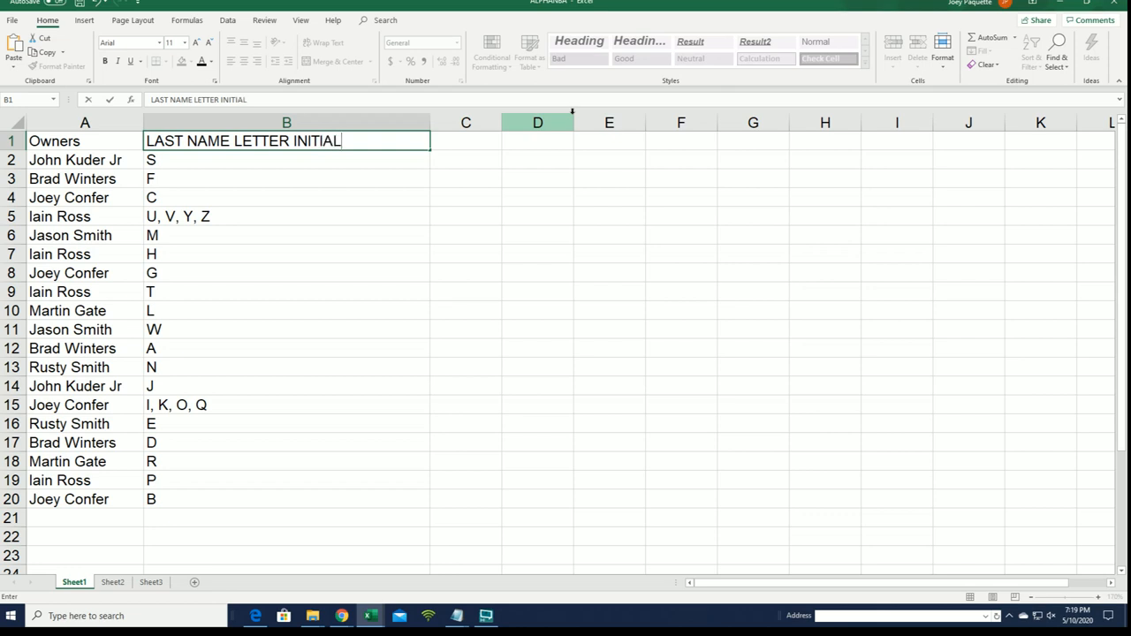